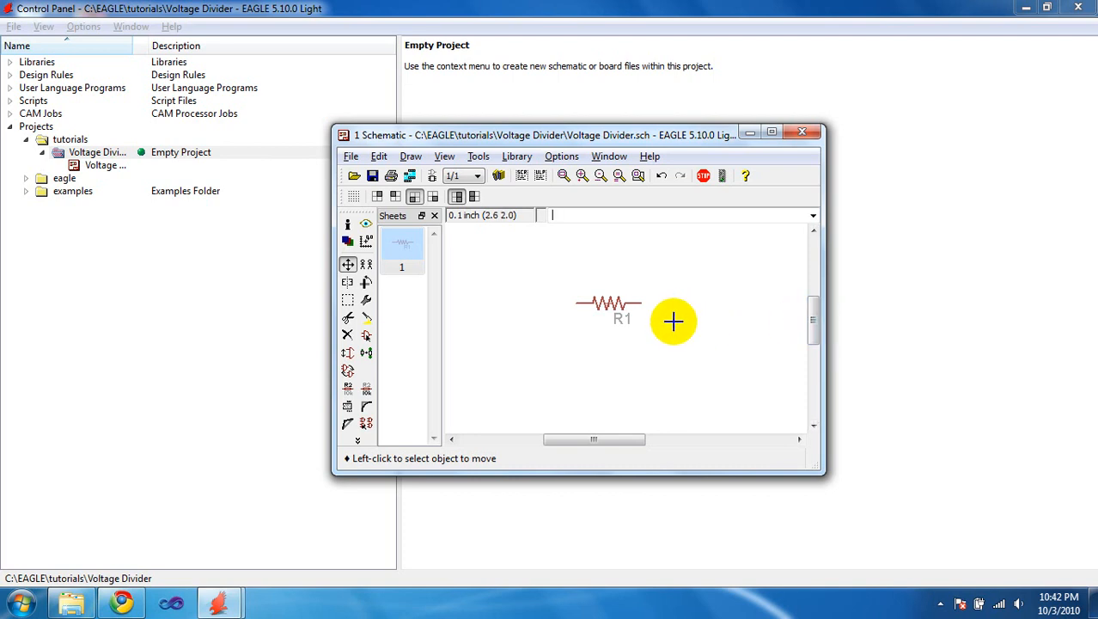
mouse_move(662, 287)
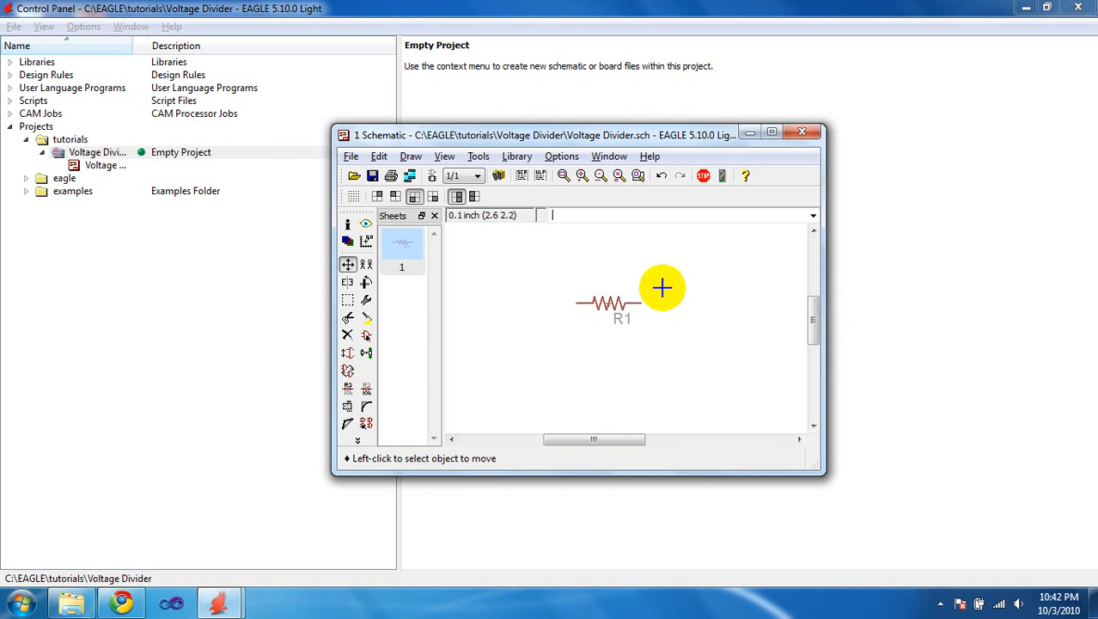
mouse_move(536, 314)
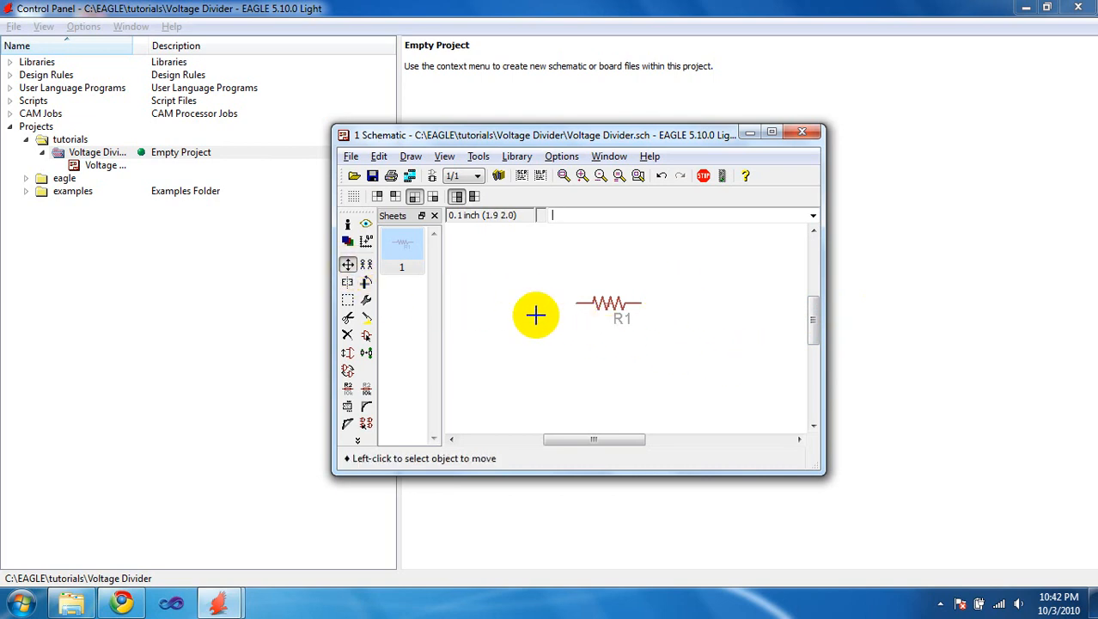
mouse_move(577, 275)
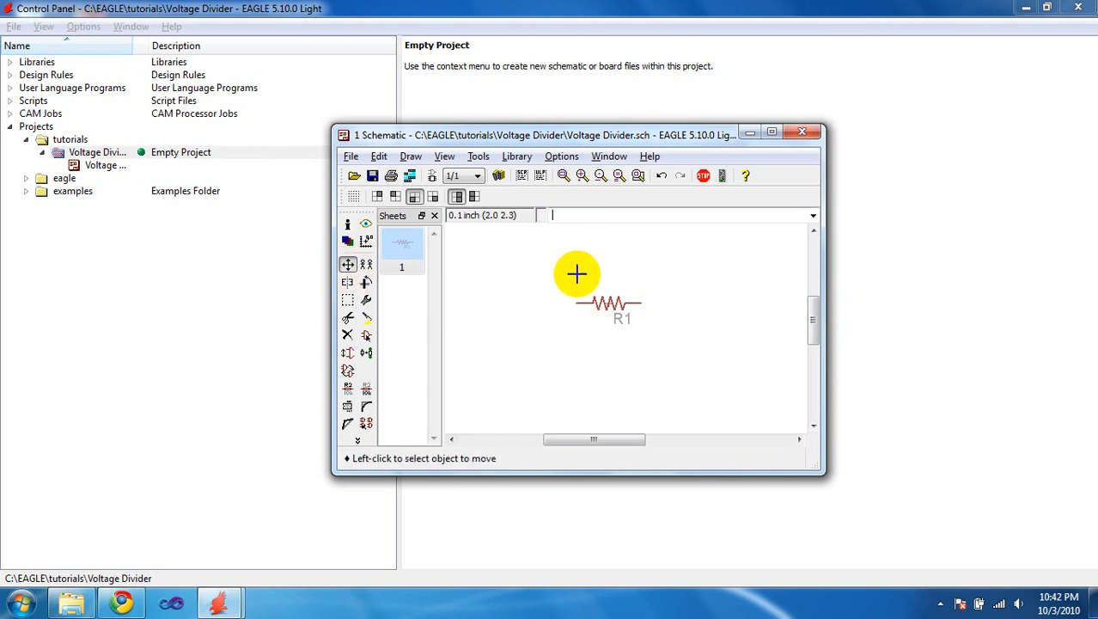
Move R1 to the upper left, then set it back down slightly left of centre.
type("move")
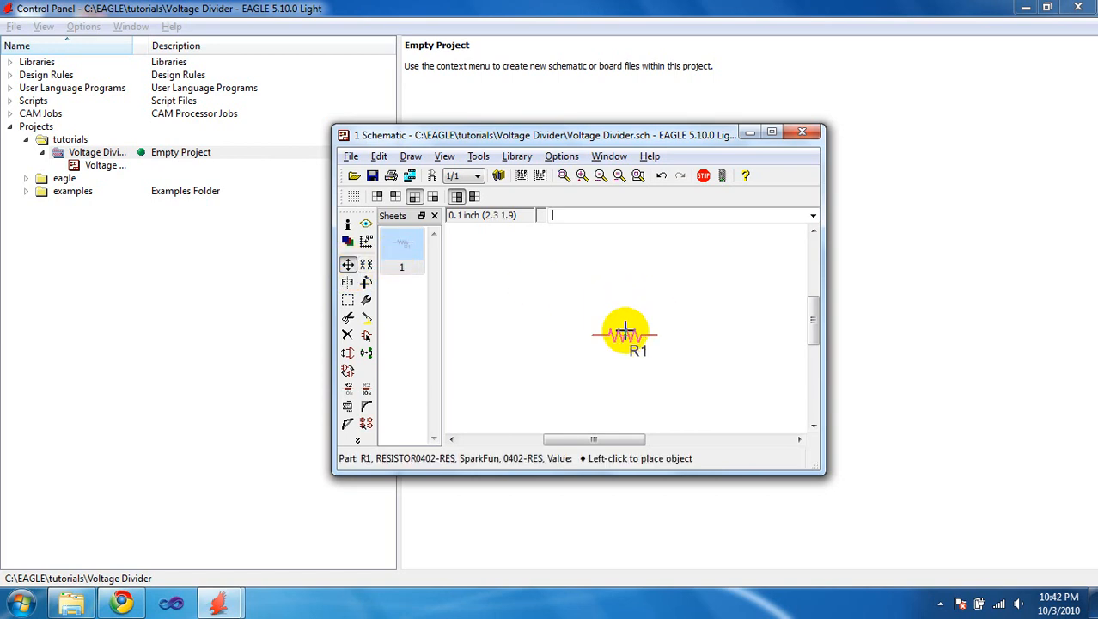
left_click(626, 333)
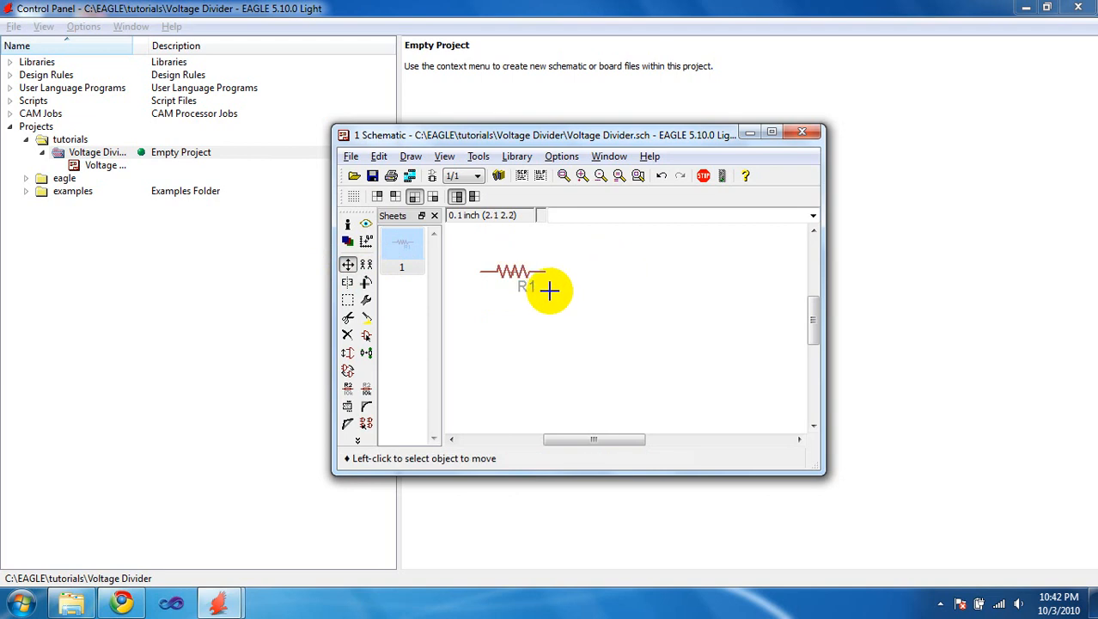
mouse_move(712, 334)
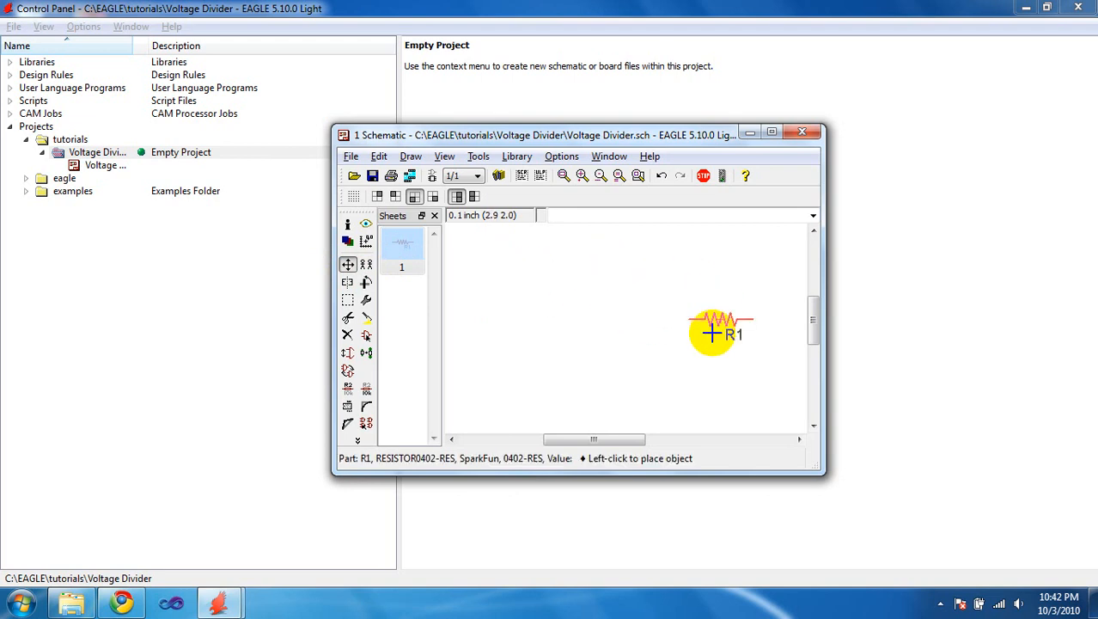
left_click(712, 334)
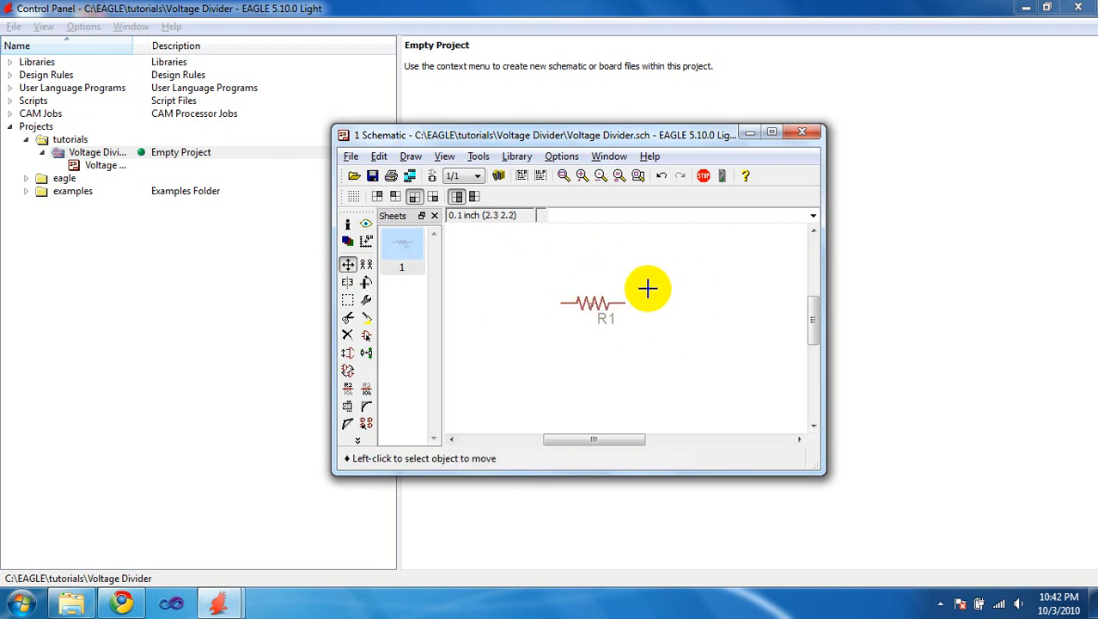
mouse_move(671, 295)
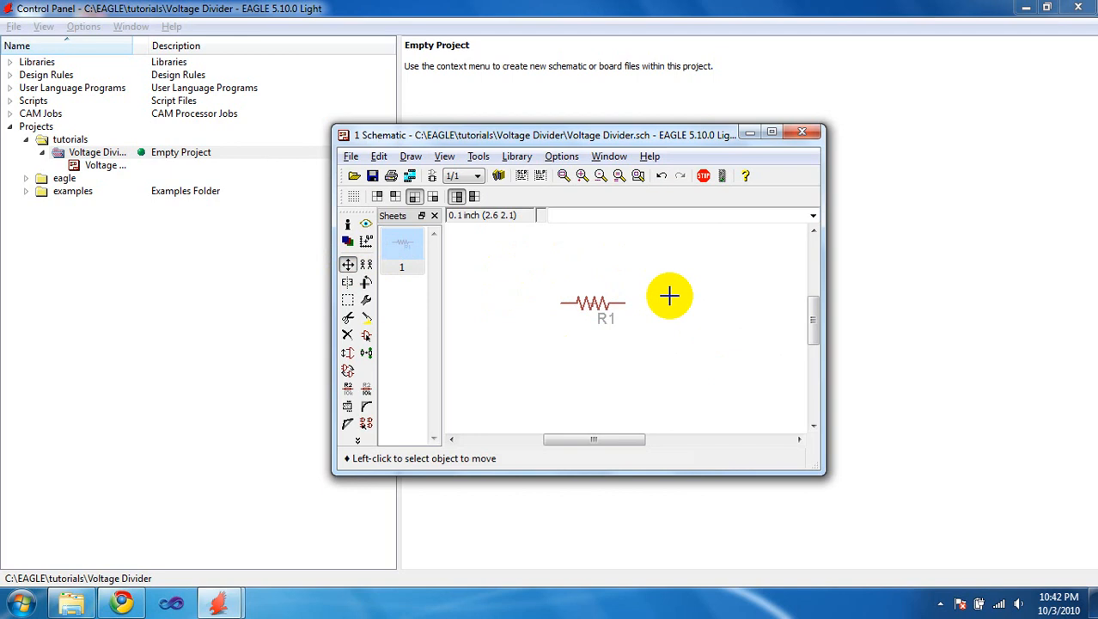
left_click(366, 265)
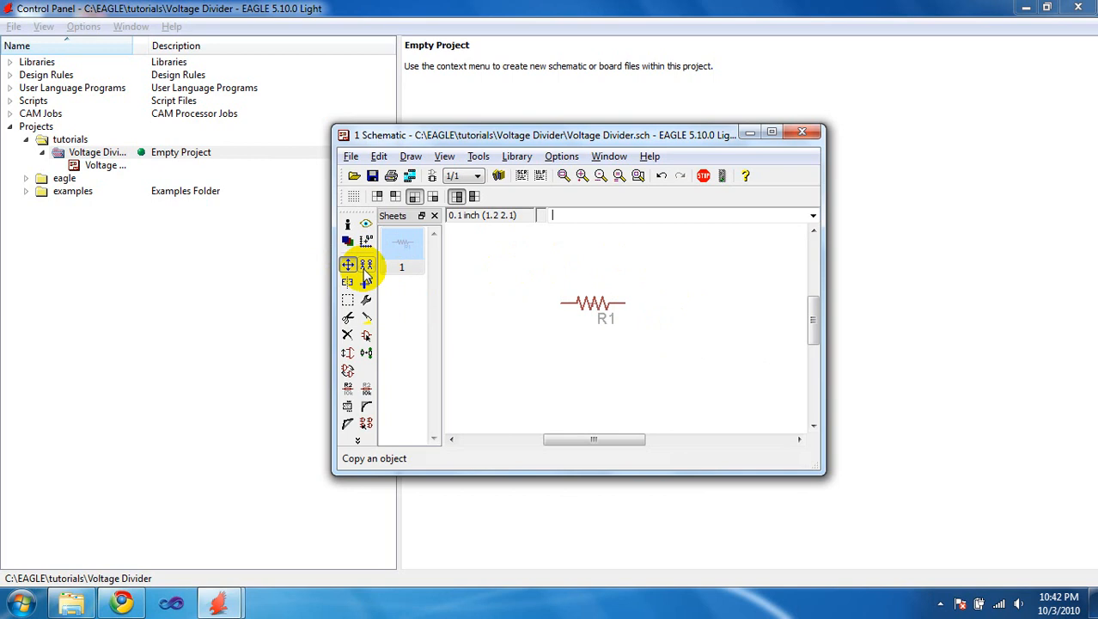
Copy R1 to place R2 below it and start a third copy for R3 above.
left_click(347, 265)
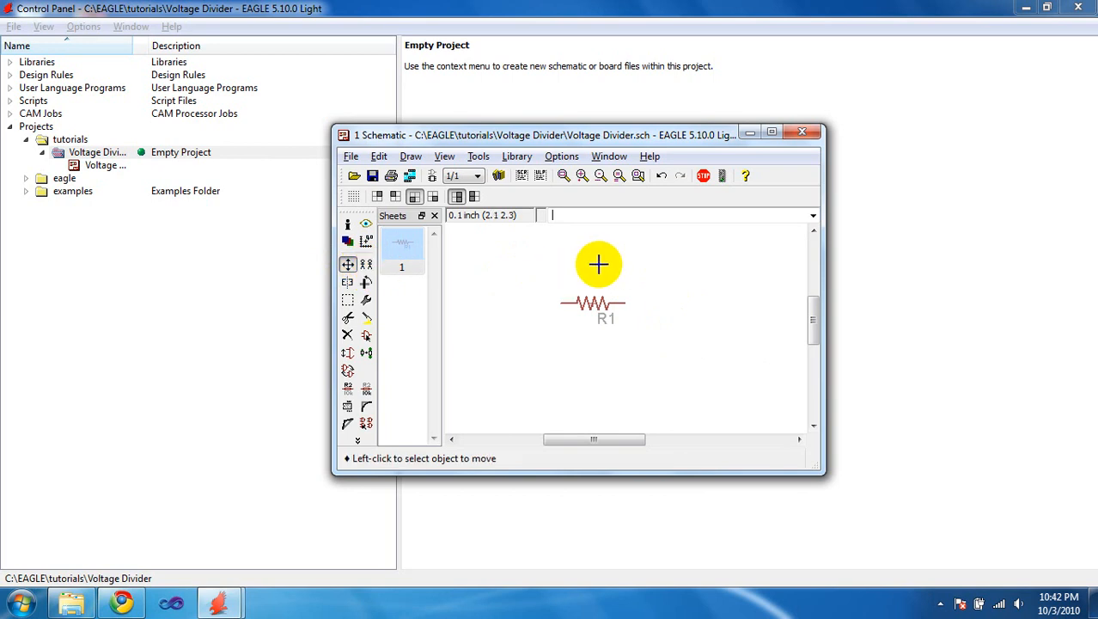
left_click(366, 264)
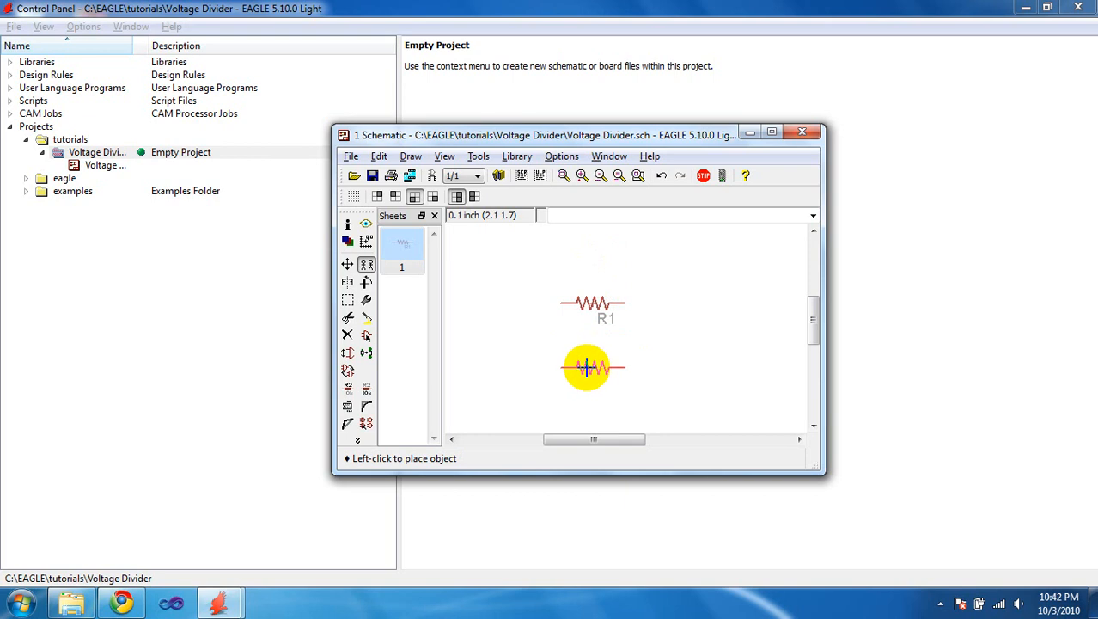
left_click(587, 368)
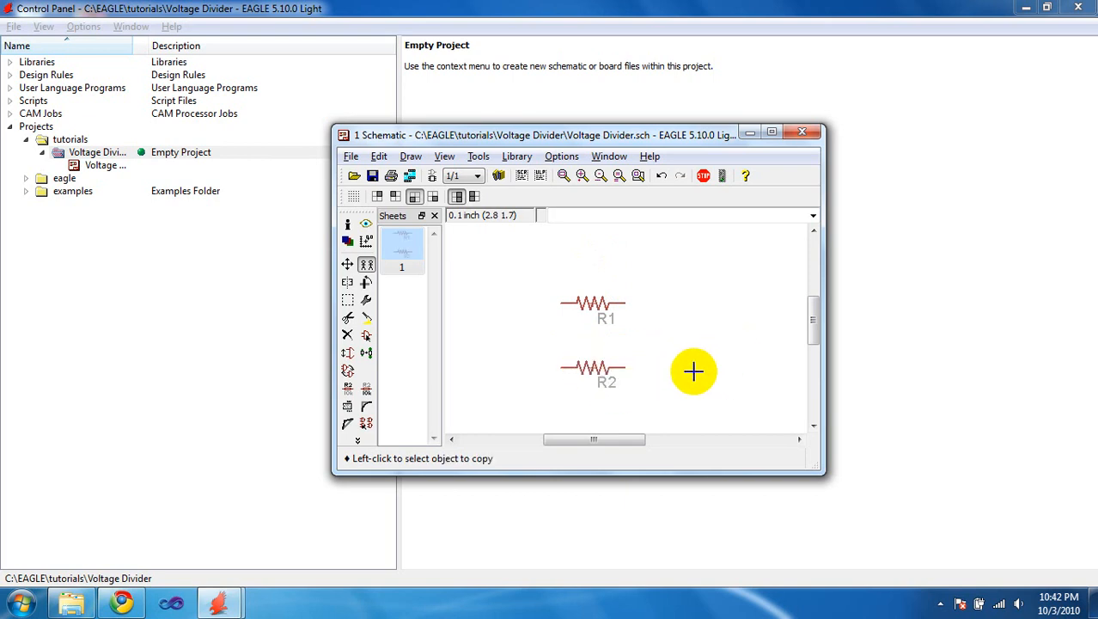
left_click(605, 255)
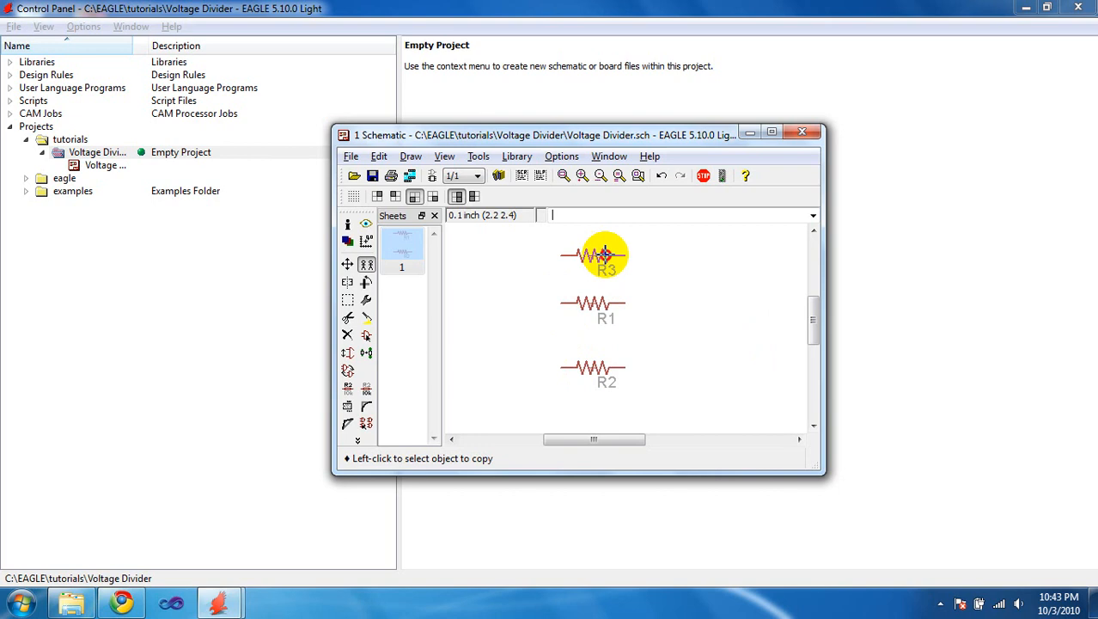
mouse_move(629, 351)
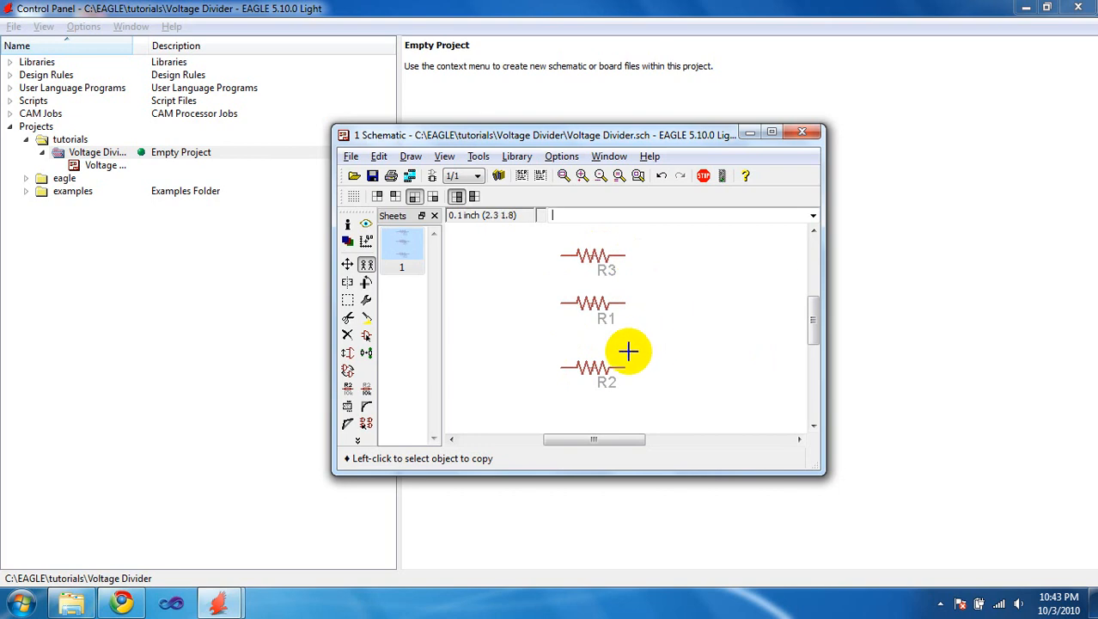
mouse_move(649, 344)
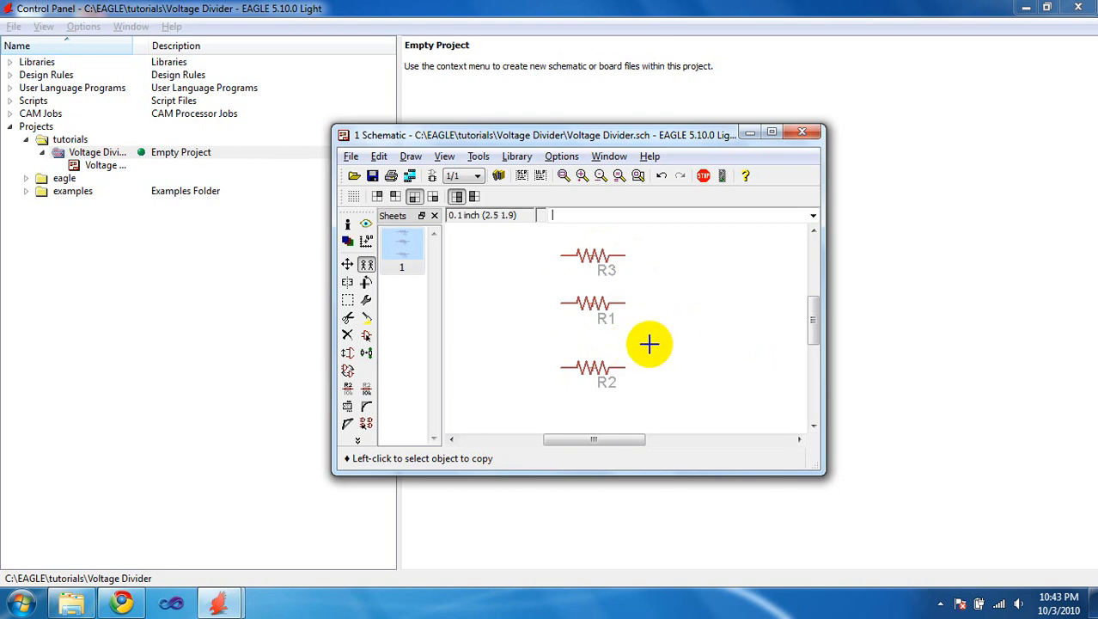
mouse_move(392, 410)
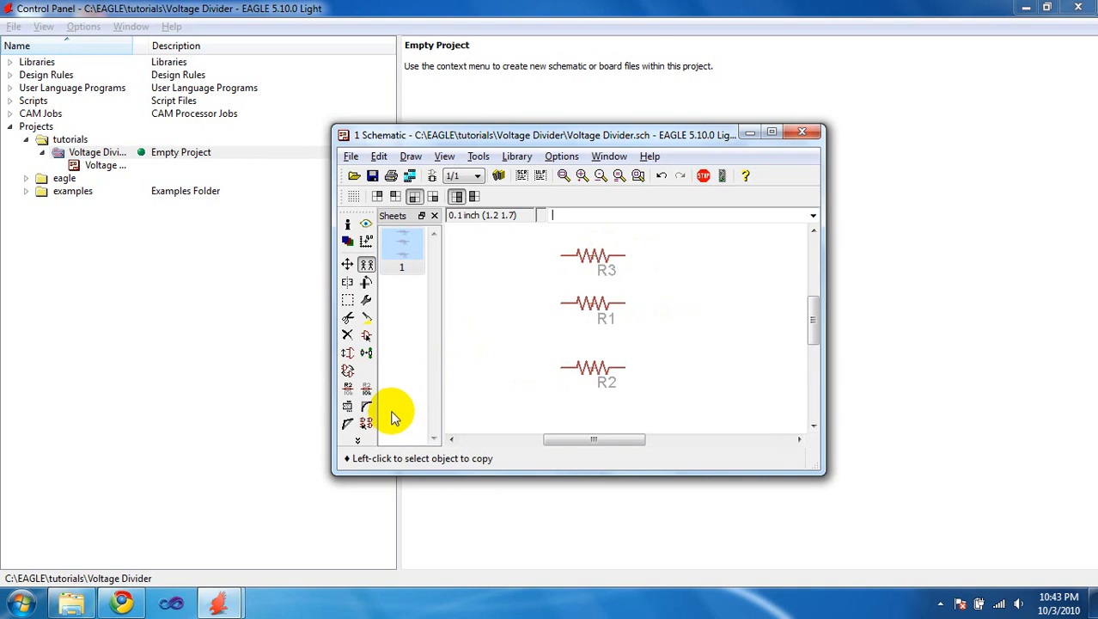
mouse_move(377, 292)
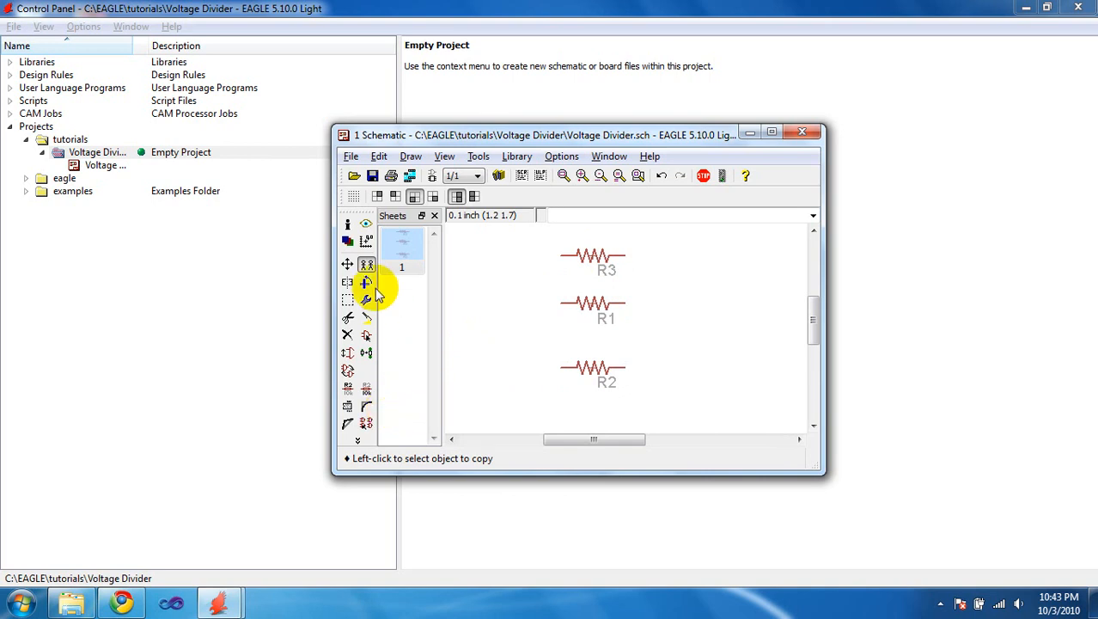
mouse_move(368, 284)
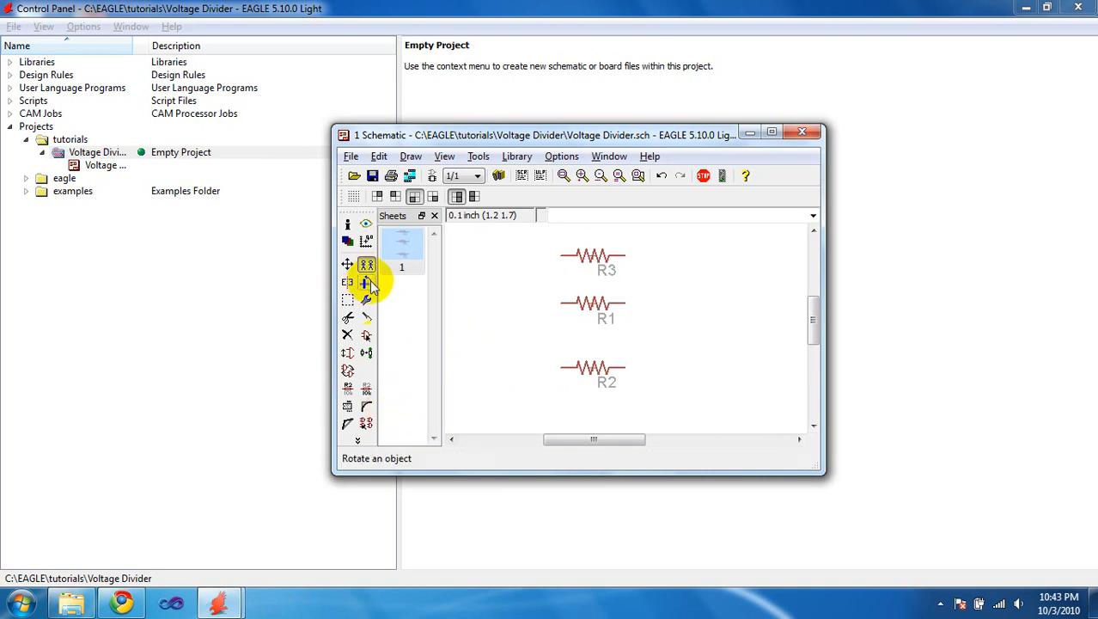
mouse_move(364, 285)
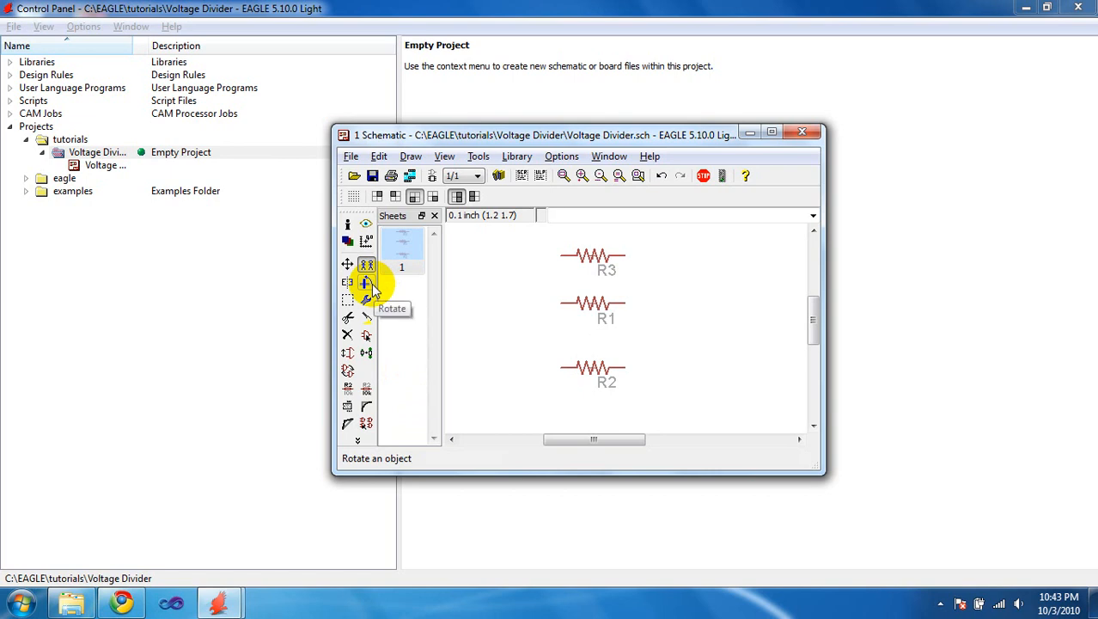
left_click(366, 284)
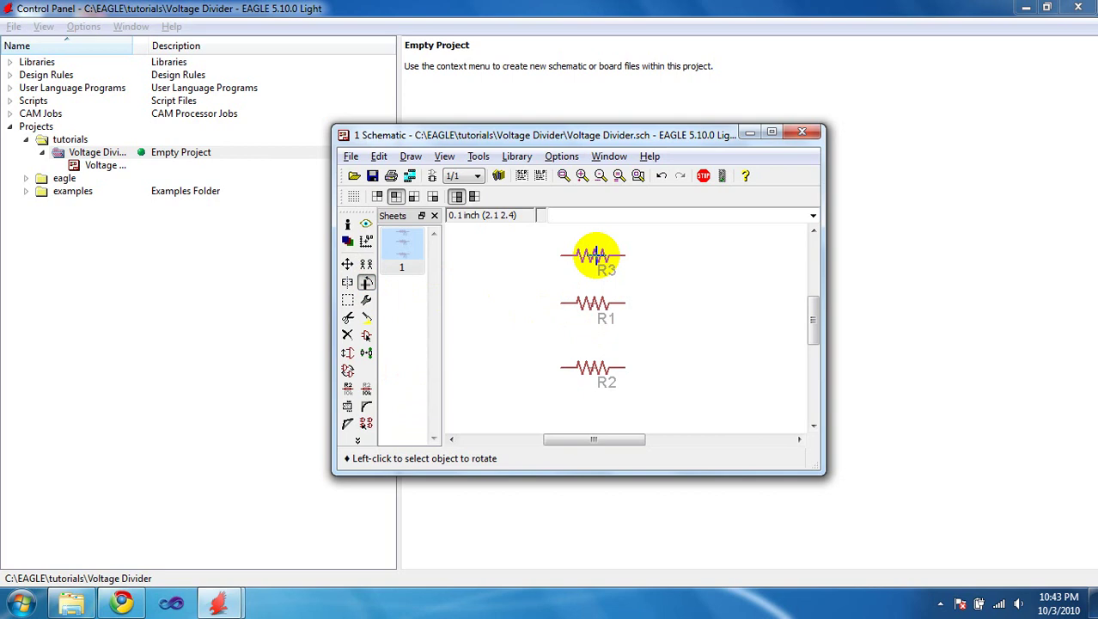
left_click(593, 254)
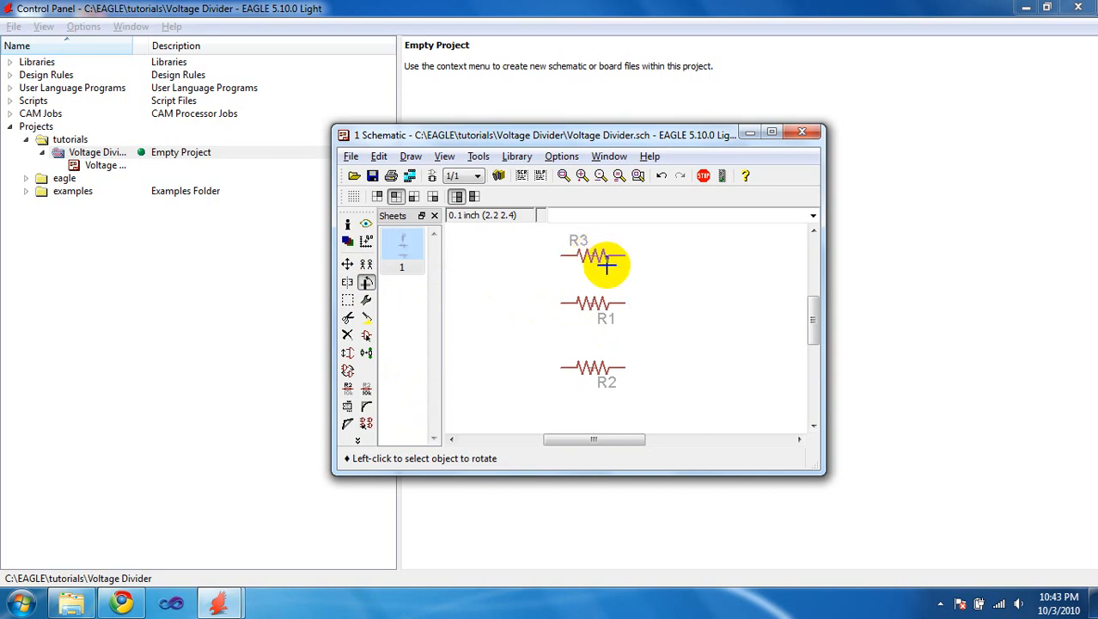
left_click(598, 254)
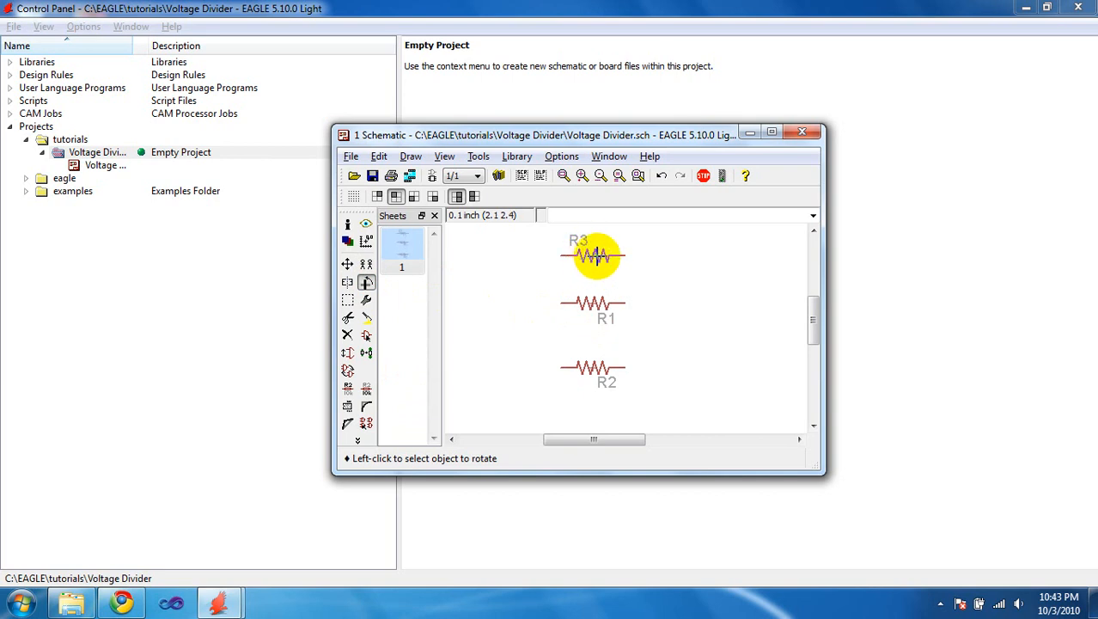
left_click(593, 254)
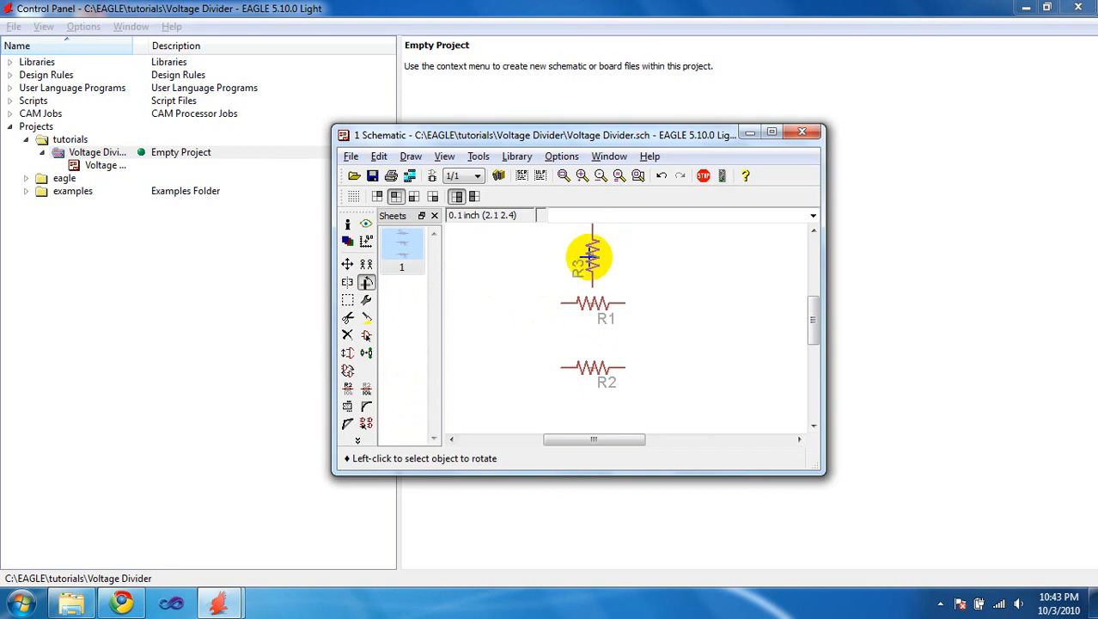
left_click(591, 258)
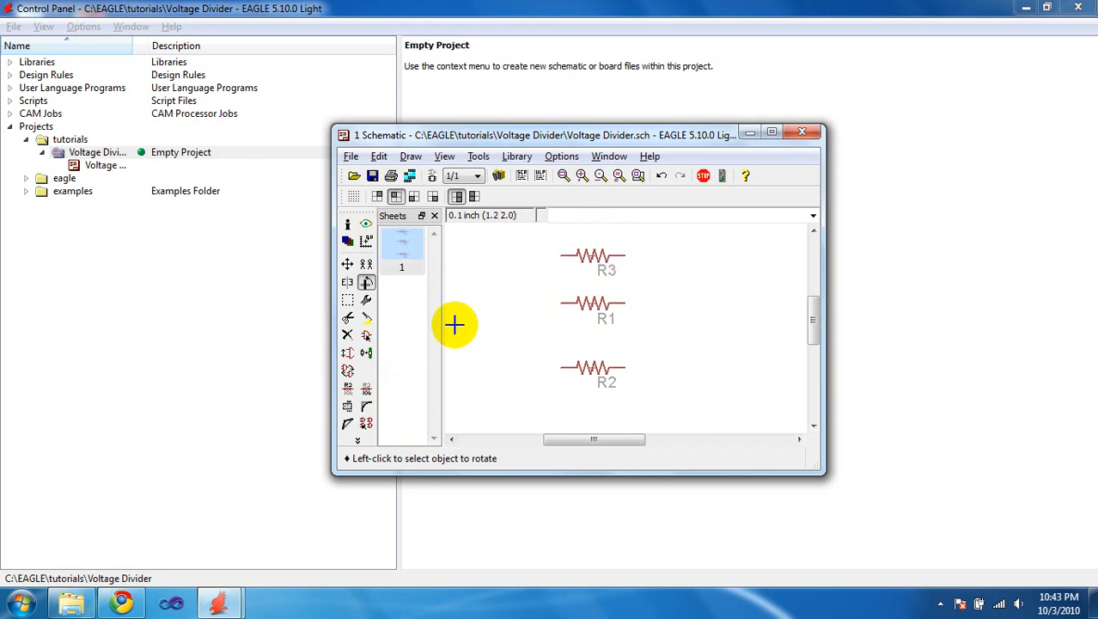
mouse_move(480, 313)
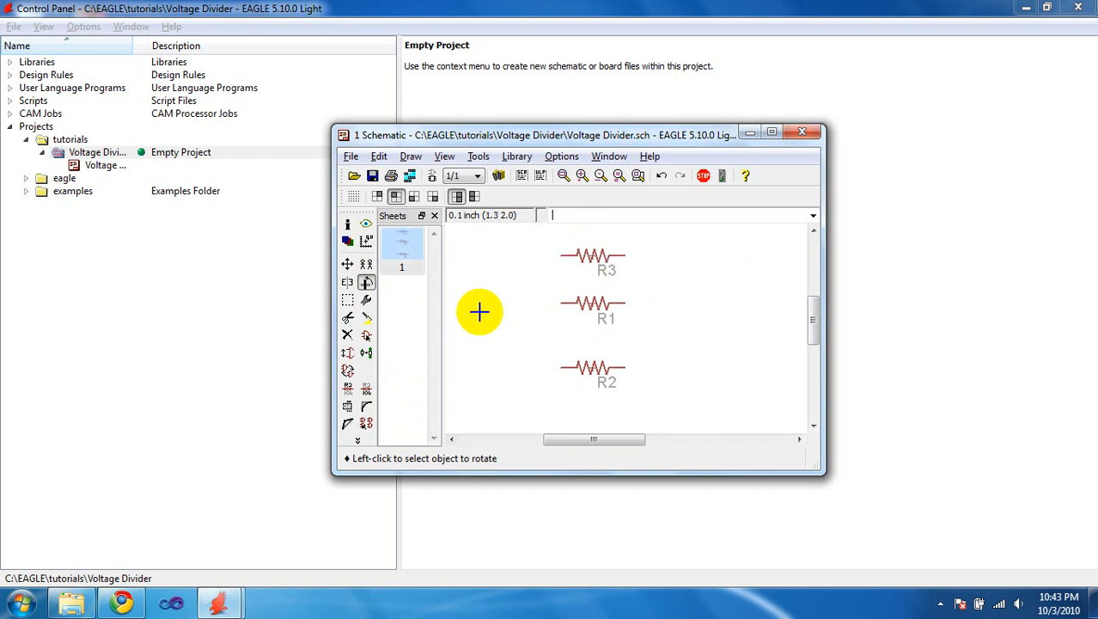
Delete resistor R3, leaving only R1 and R2 on the sheet.
left_click(348, 335)
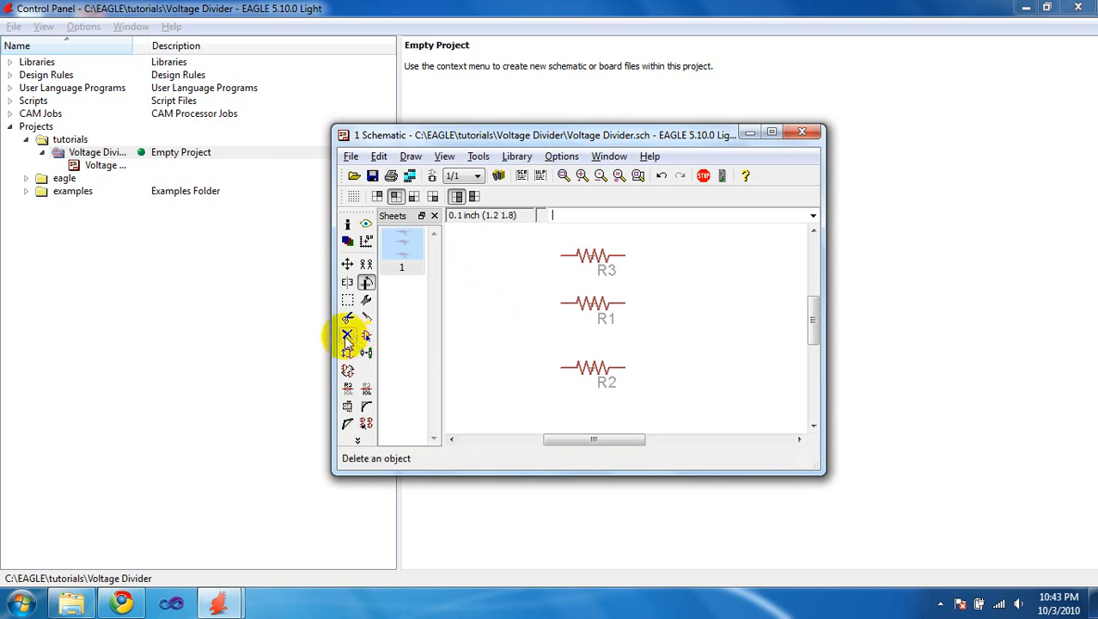
left_click(347, 334)
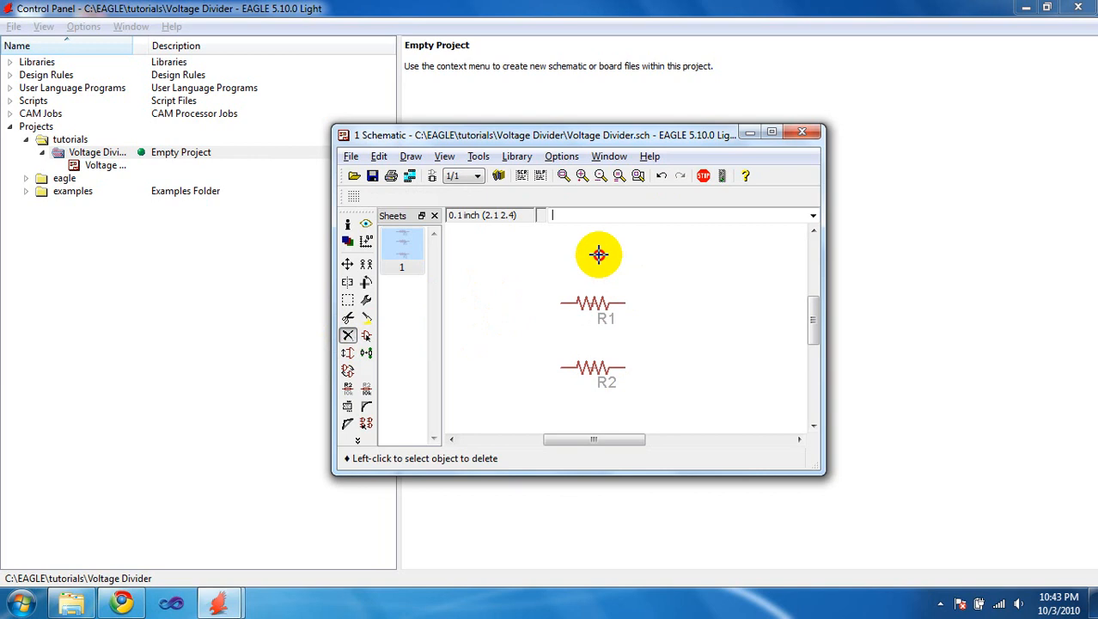
mouse_move(701, 335)
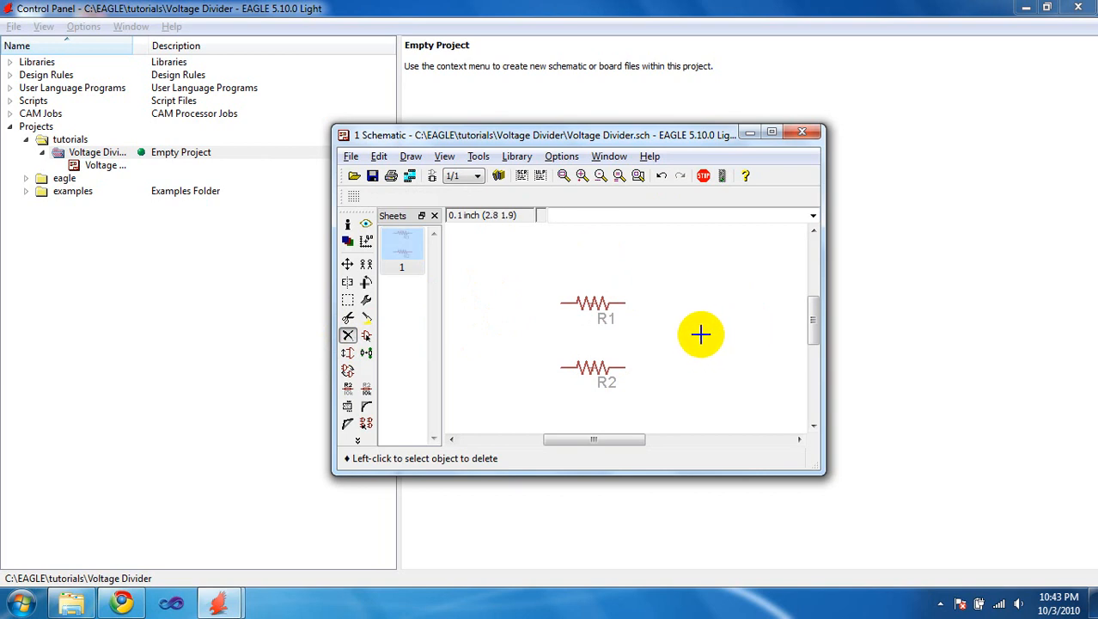